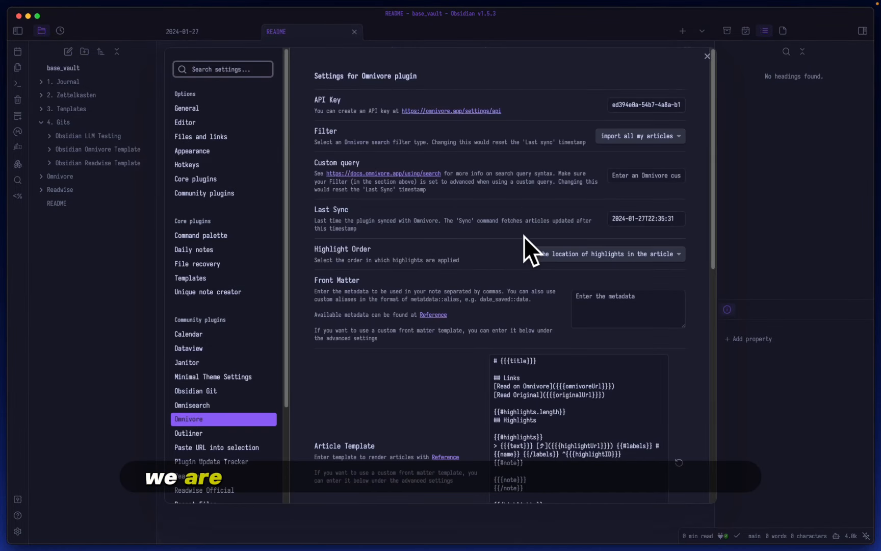
mouse_move(334, 450)
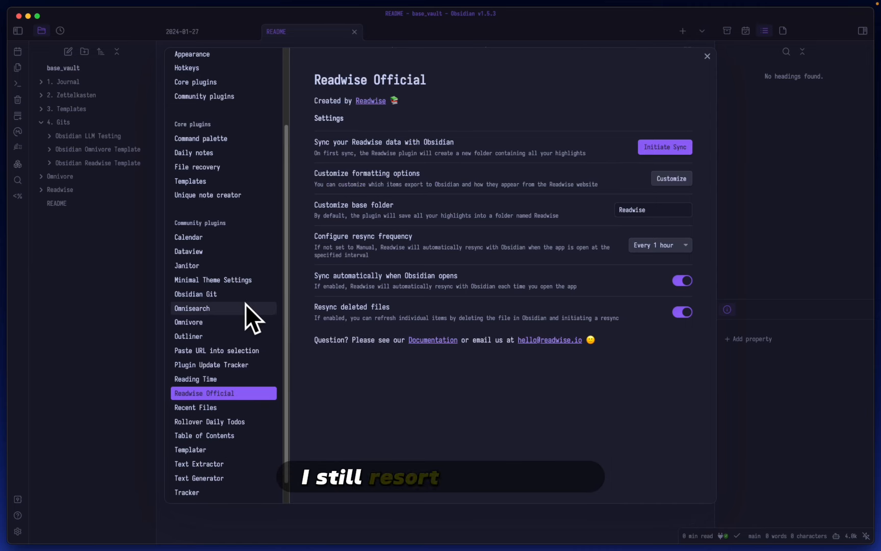
Step: Change the Omnivore plugin's Filter from importing all articles to 'advanced'
left_click(189, 321)
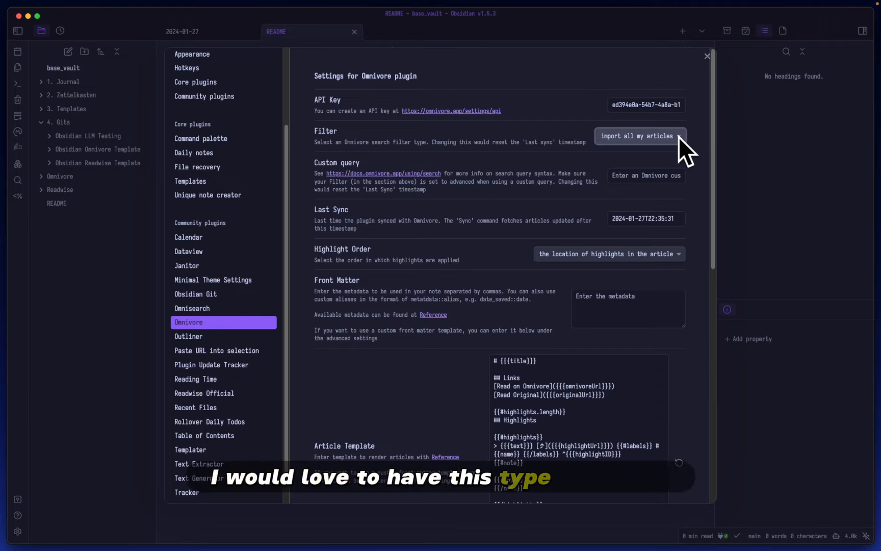
left_click(639, 136)
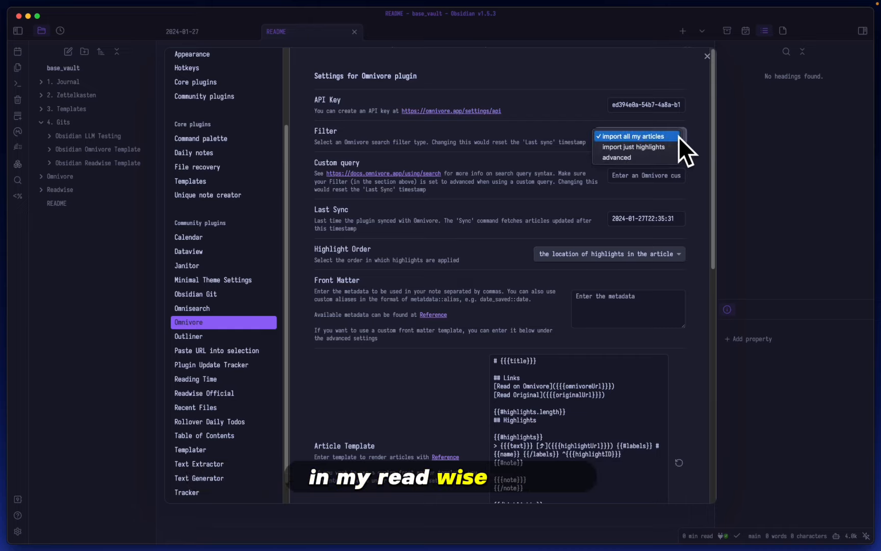
mouse_move(634, 147)
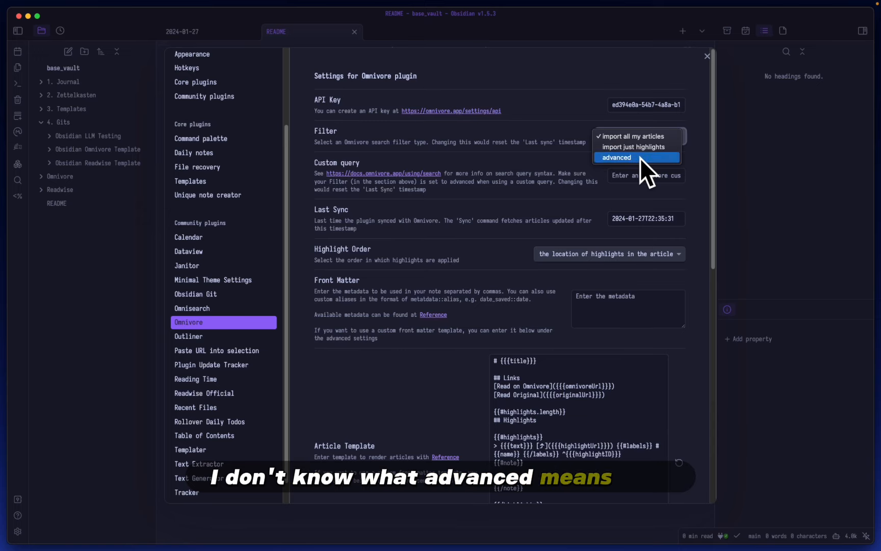
left_click(616, 158)
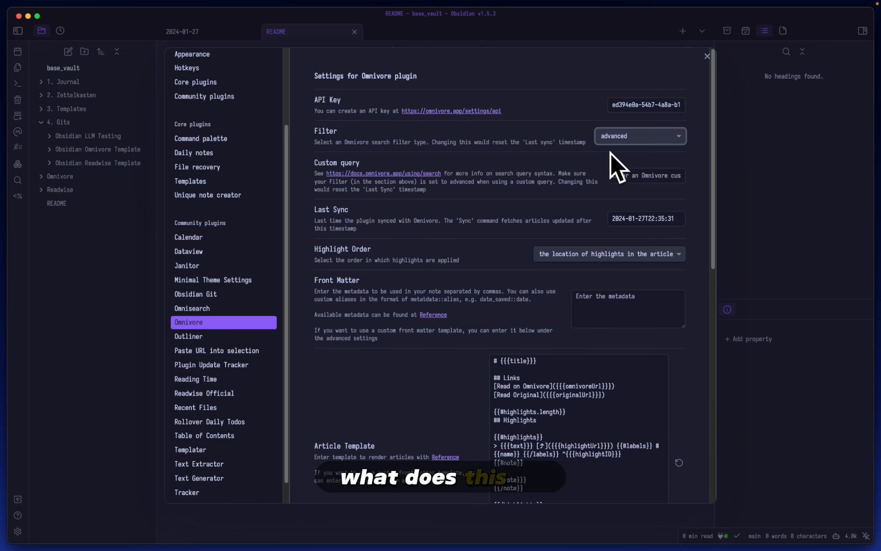
Step: Scroll down through Omnivore settings to file naming, date formats and Advanced Settings
scroll("down", 3)
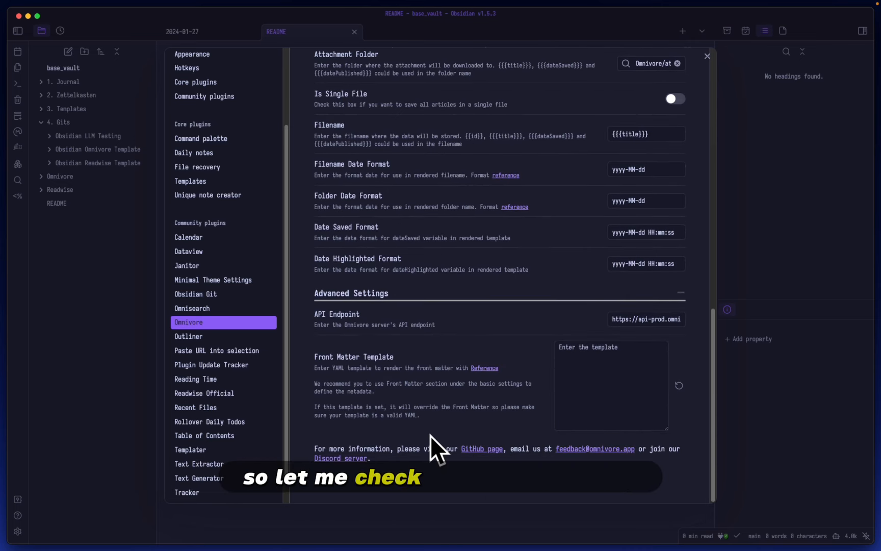
mouse_move(523, 439)
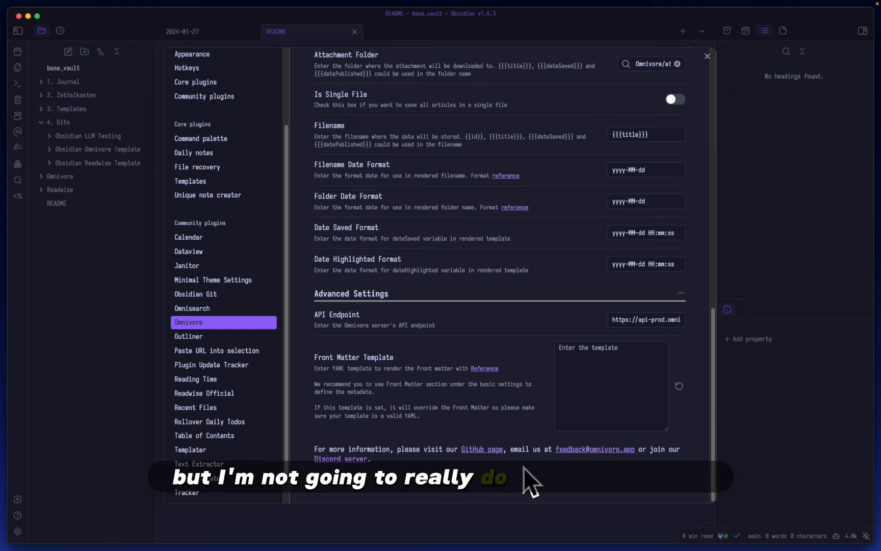
mouse_move(447, 404)
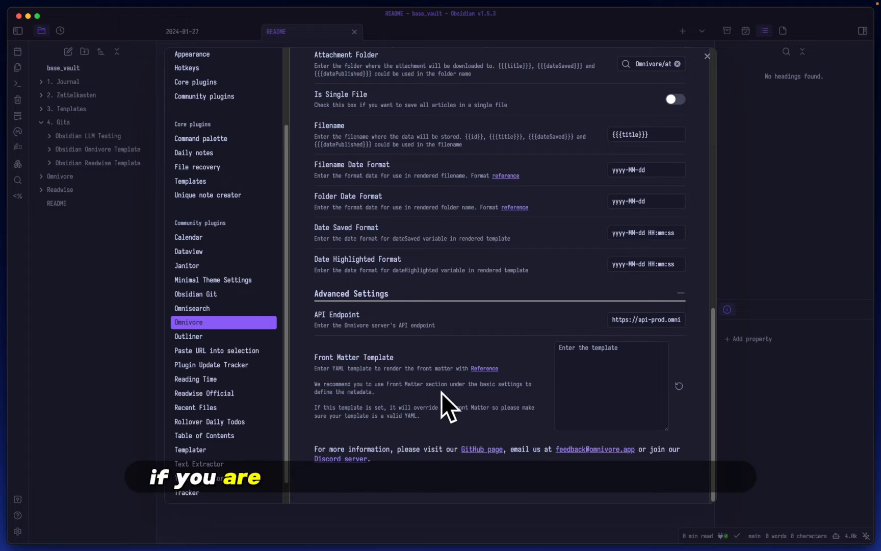
mouse_move(551, 399)
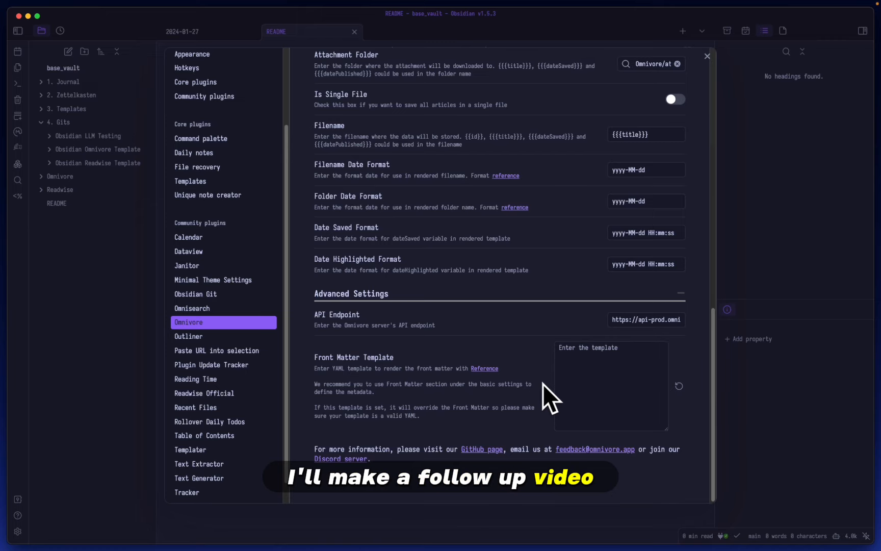
mouse_move(465, 355)
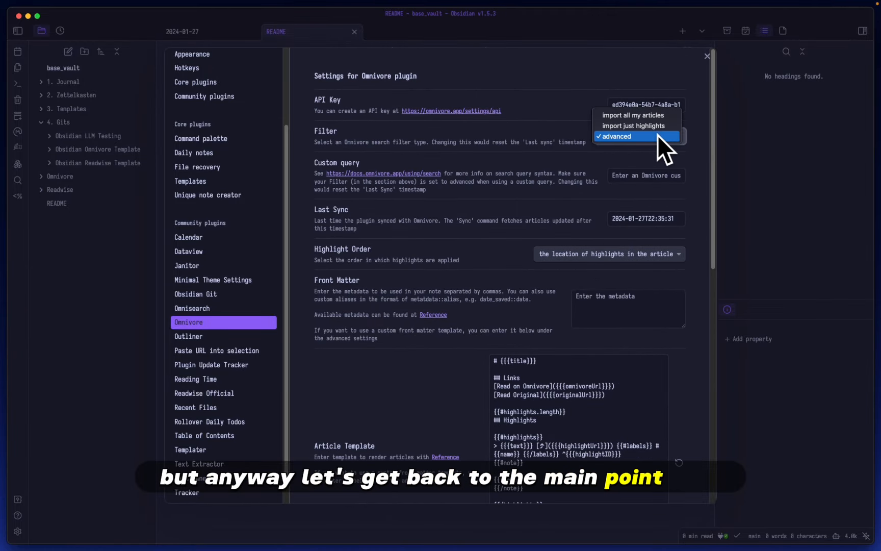
Step: Set the Omnivore Filter back to 'import all my articles' and select the Article Template field
left_click(633, 115)
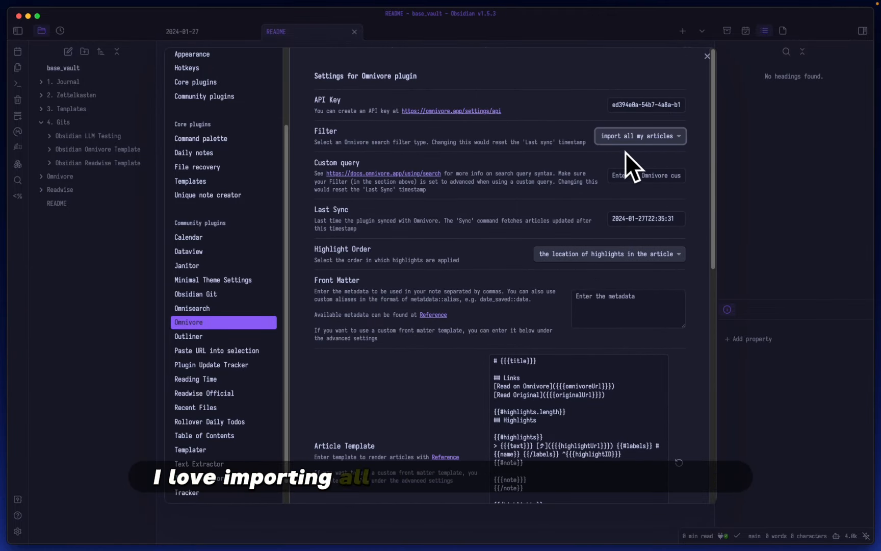
mouse_move(706, 166)
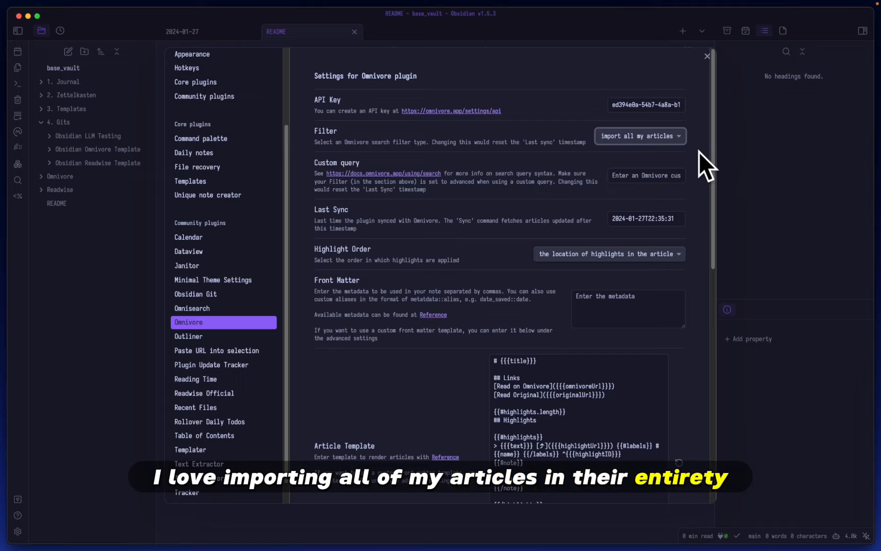
mouse_move(706, 208)
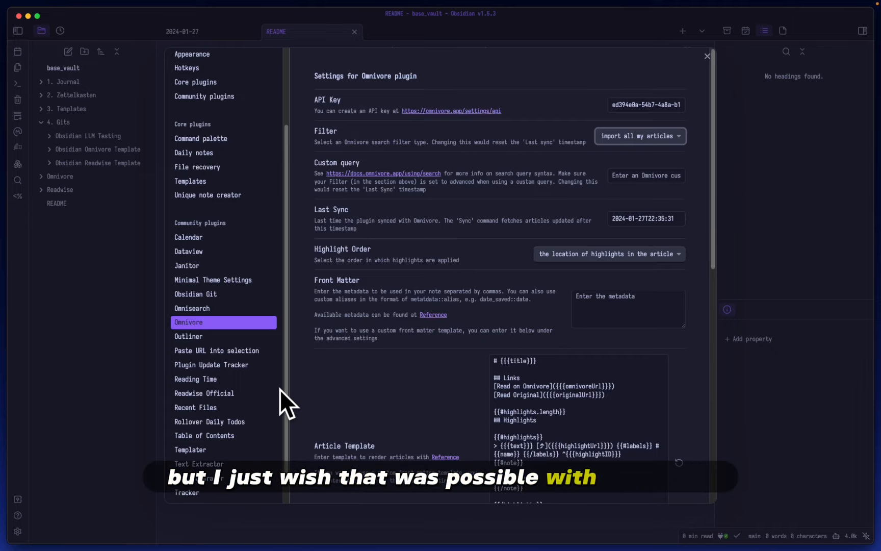
scroll("down", 3)
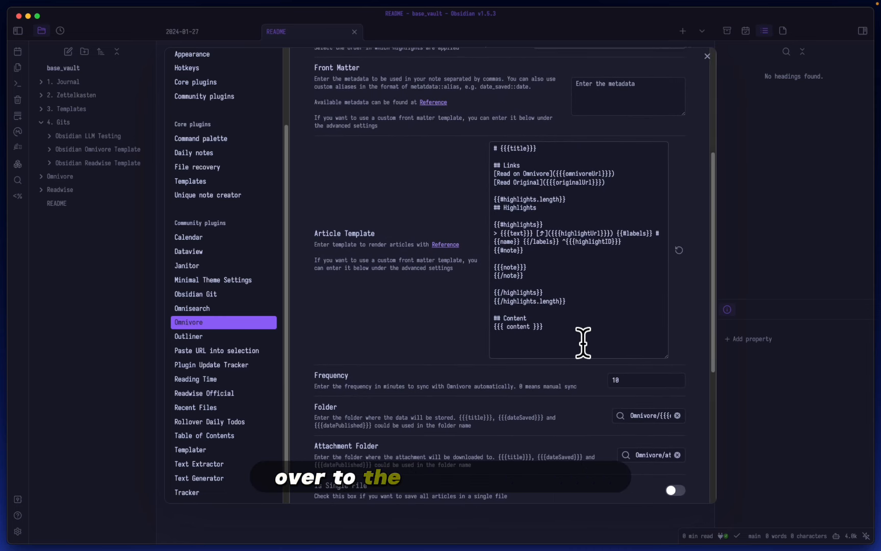
left_click(579, 247)
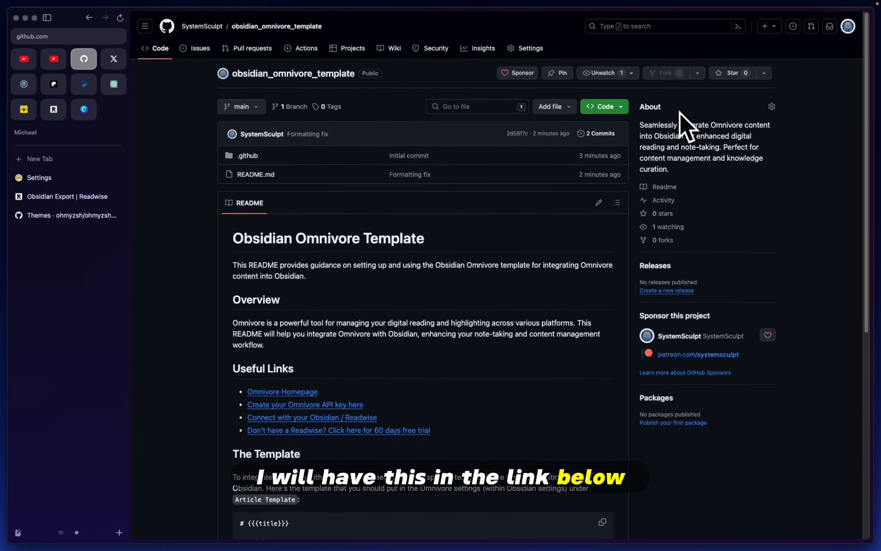
mouse_move(666, 93)
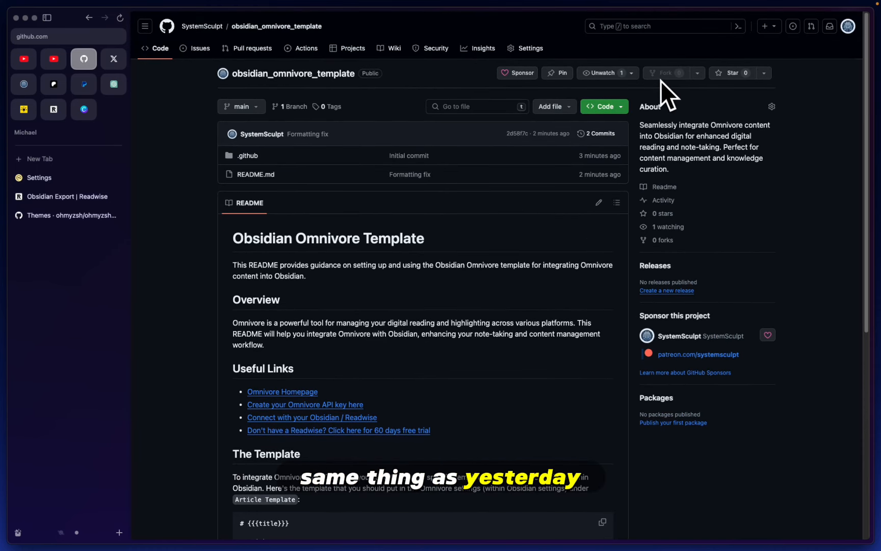
Step: Copy the template code block from the obsidian_omnivore_template README on GitHub
scroll("down", 3)
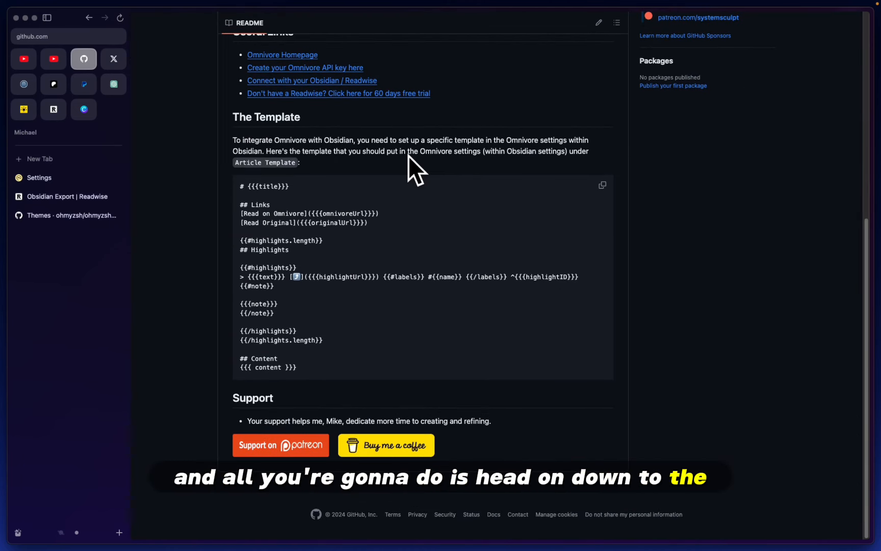
left_click(601, 184)
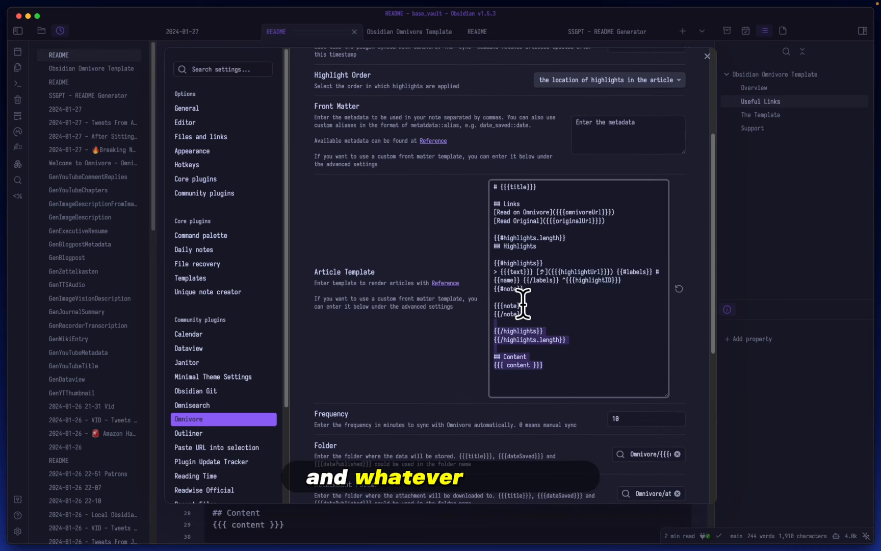
Step: Paste the README template into the Omnivore Article Template field and scroll through it
left_click(579, 286)
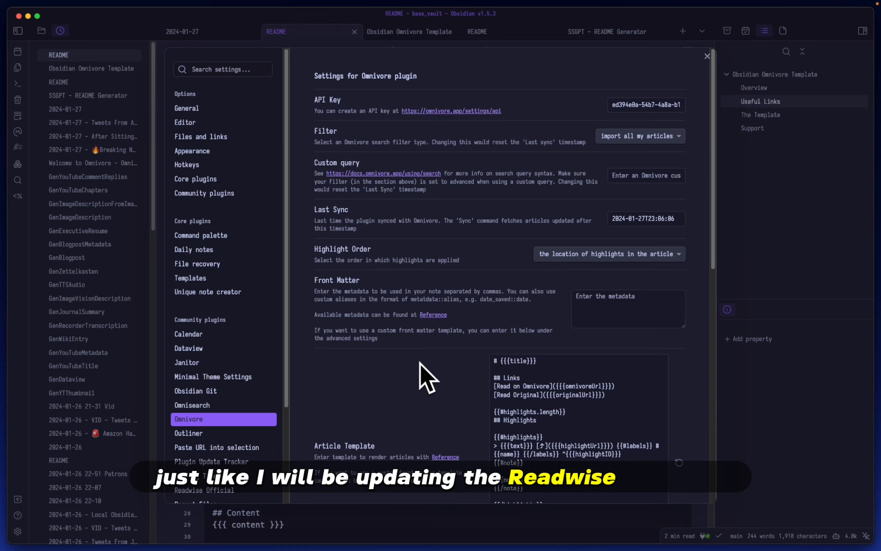
scroll("down", 3)
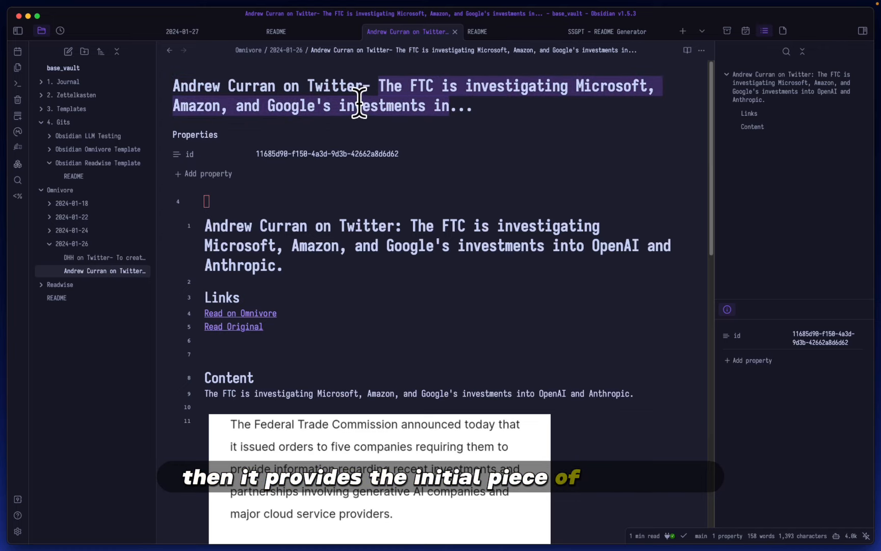
mouse_move(441, 111)
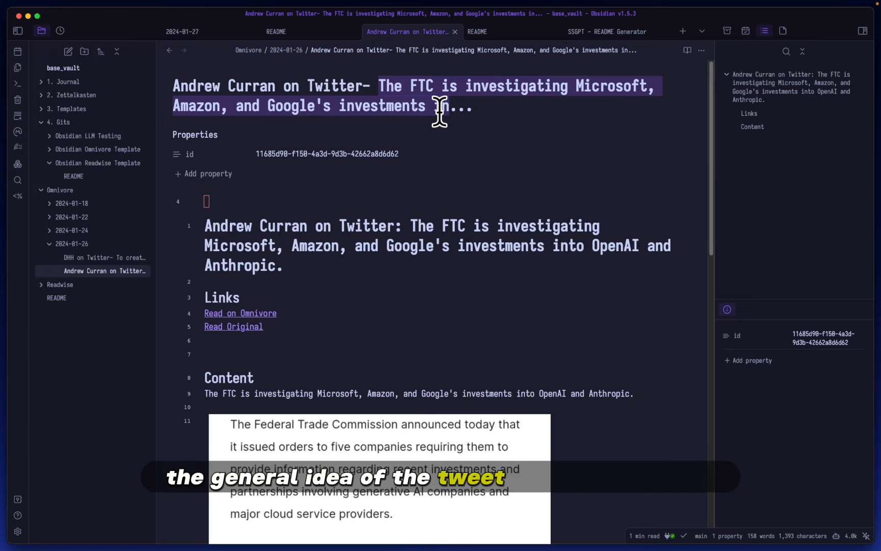
Step: Scroll through the Andrew Curran on Twitter note about the FTC investigation
scroll("down", 3)
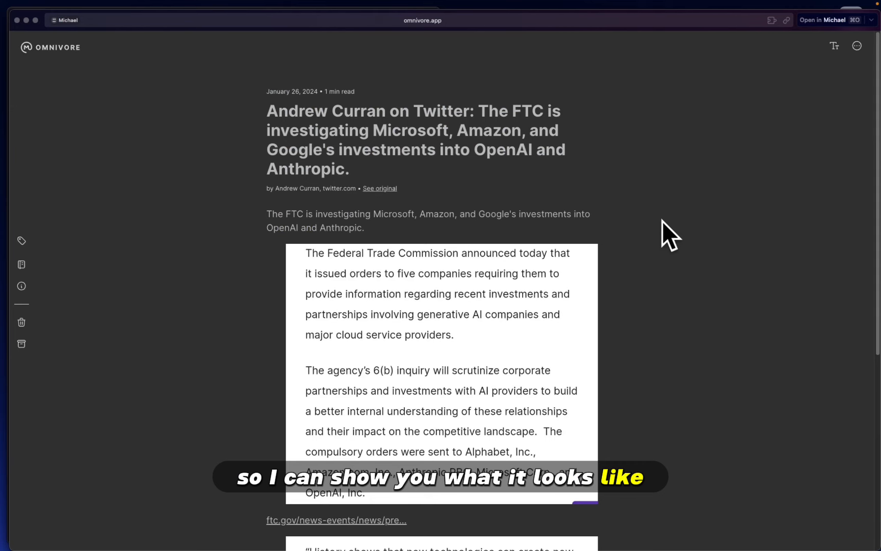
Step: Scroll and select text in the FTC tweet article in the Omnivore web reader
scroll("down", 3)
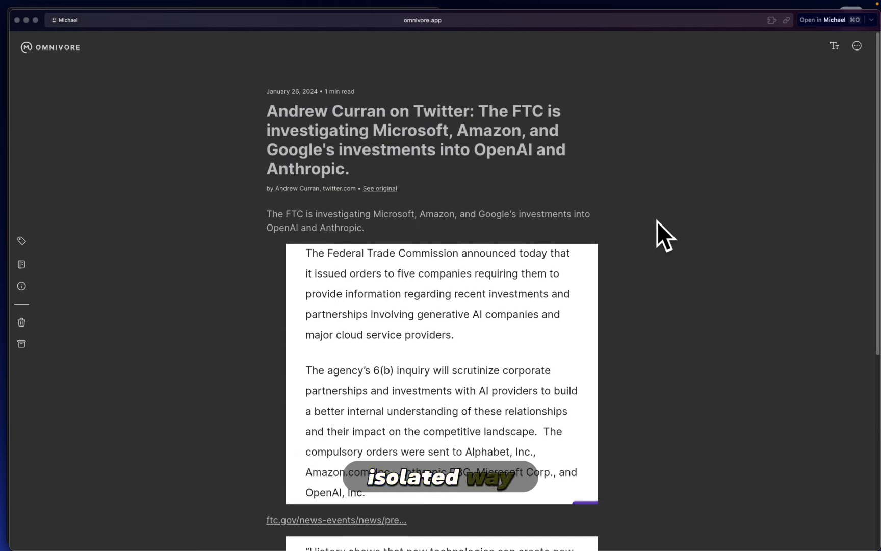
left_click_drag(267, 214, 364, 227)
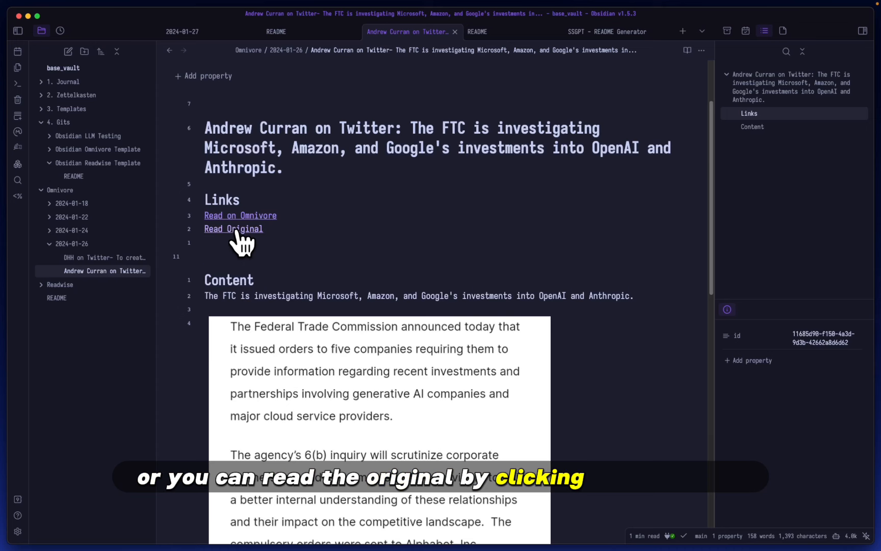
left_click(233, 229)
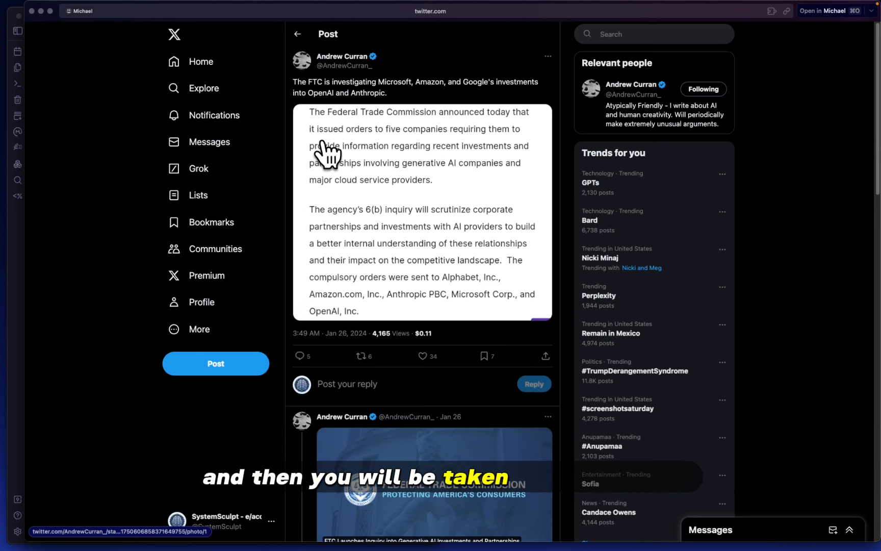
mouse_move(416, 104)
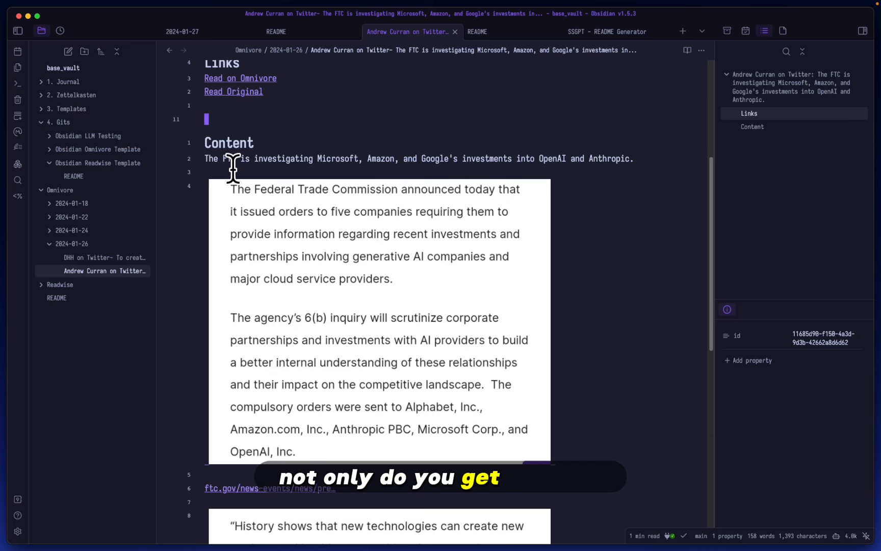
scroll("down", 3)
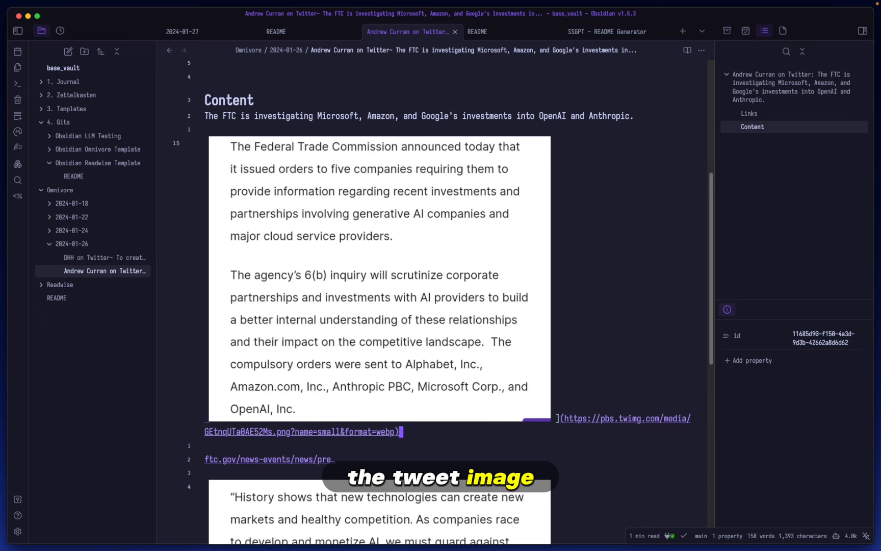
scroll("down", 3)
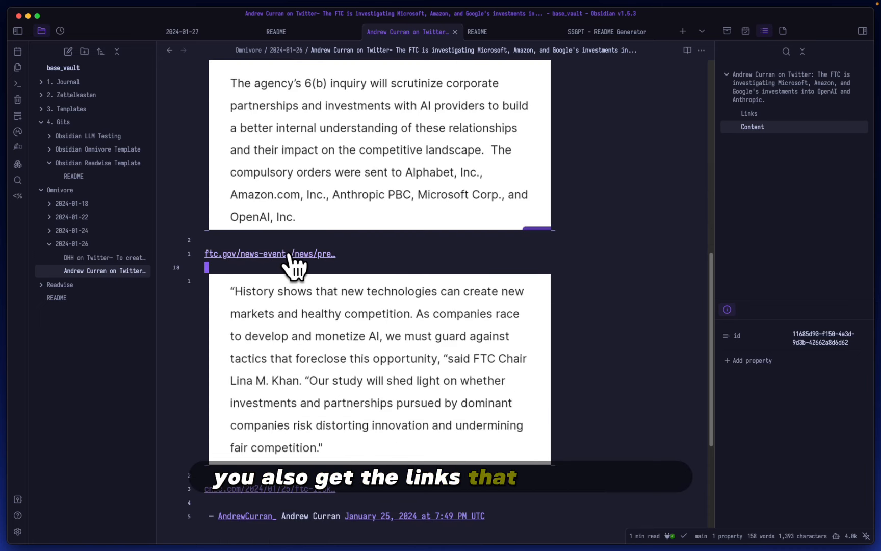
left_click(244, 253)
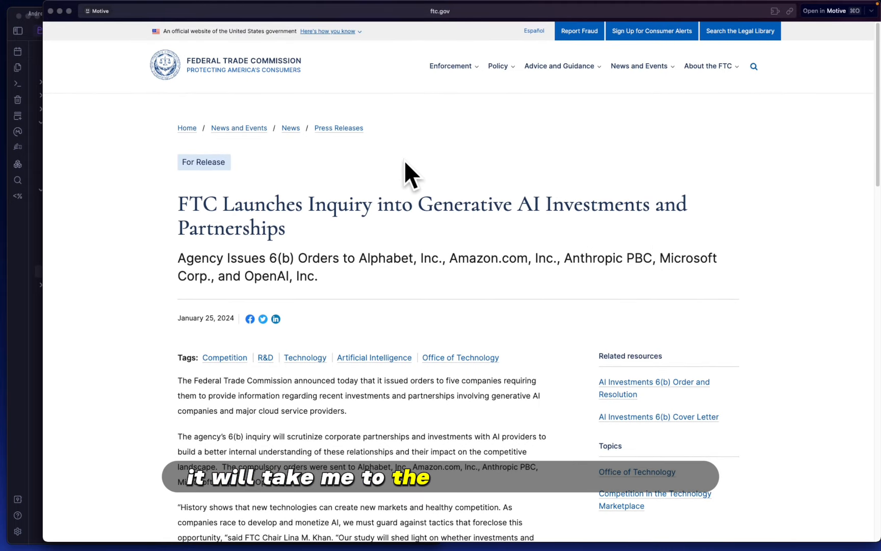
mouse_move(568, 331)
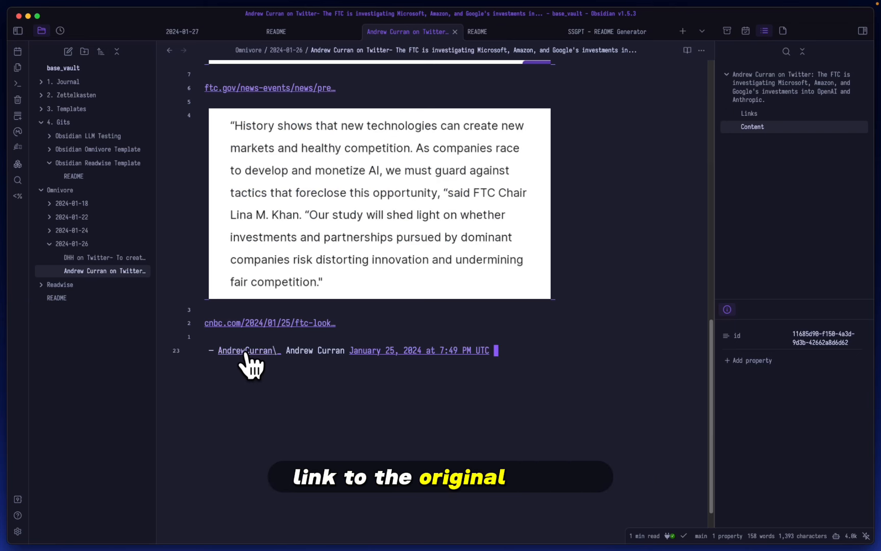
mouse_move(382, 359)
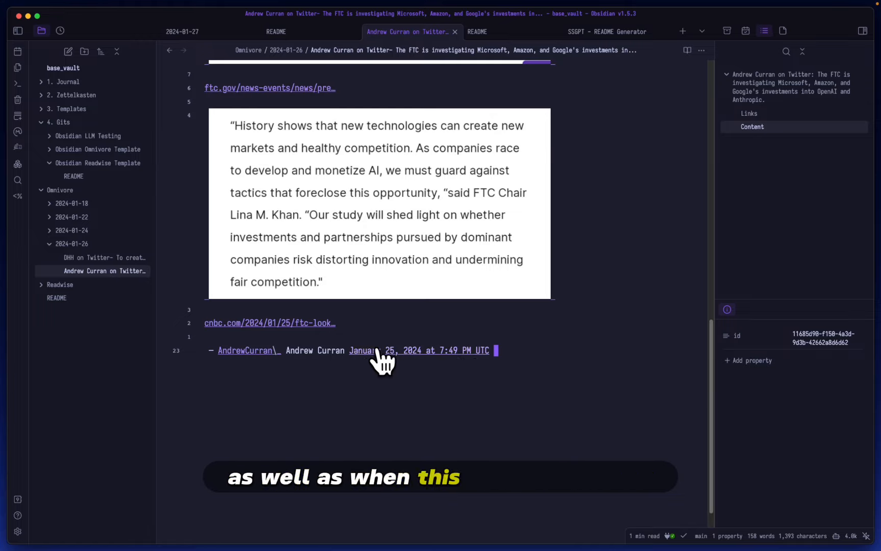